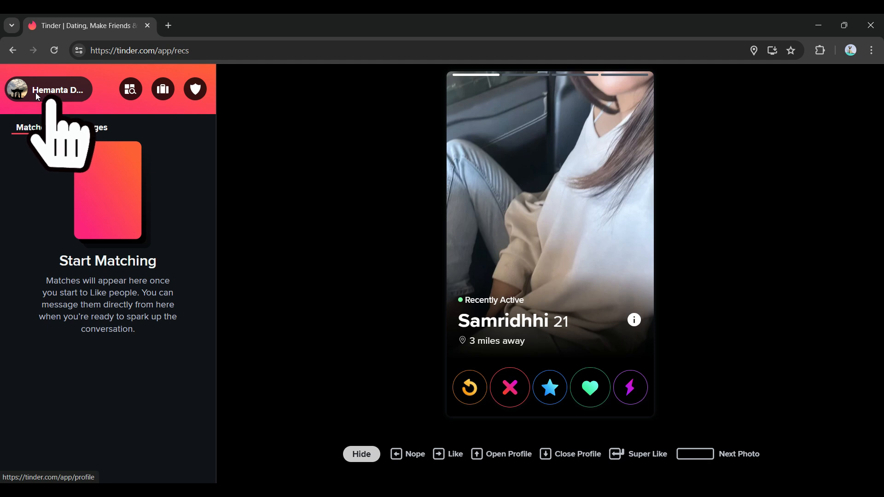
# Toggle 'Don't show my age' on the profile edit page, bringing up the Tinder Plus plans offer
pyautogui.click(61, 89)
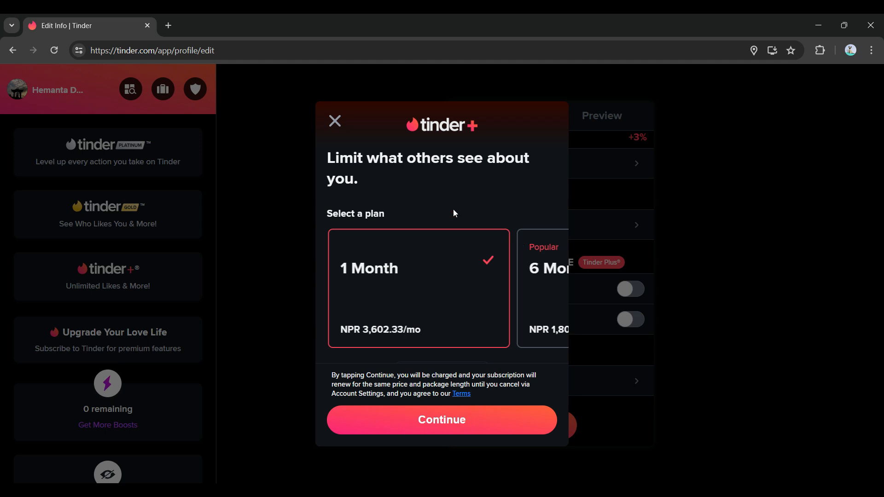